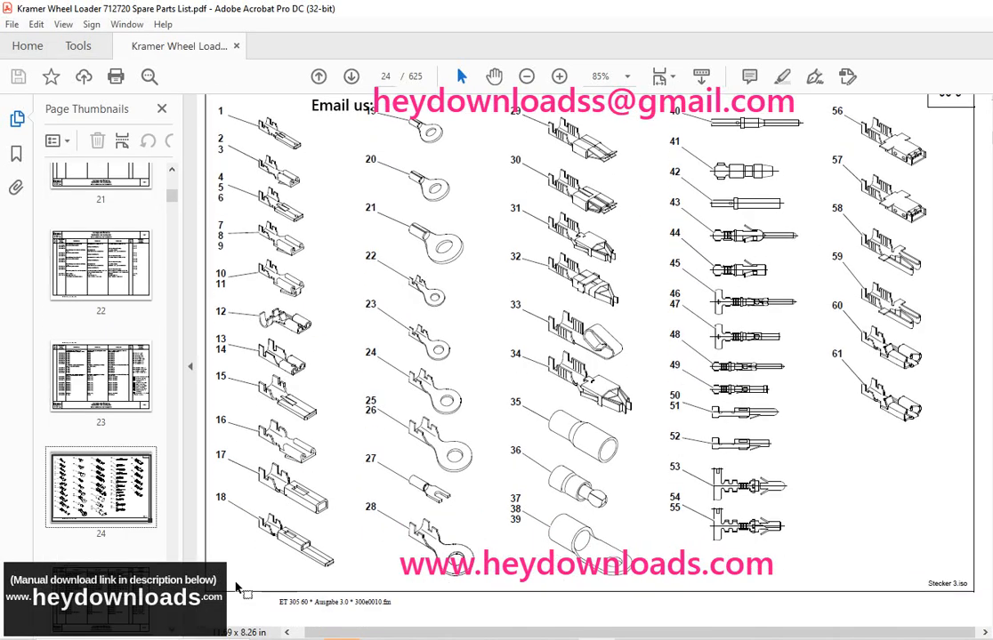
Scroll from page 24 past the engine diagrams to page 53's top-down machine layout.
{"action": "scroll", "scroll_direction": "down", "scroll_amount": 3}
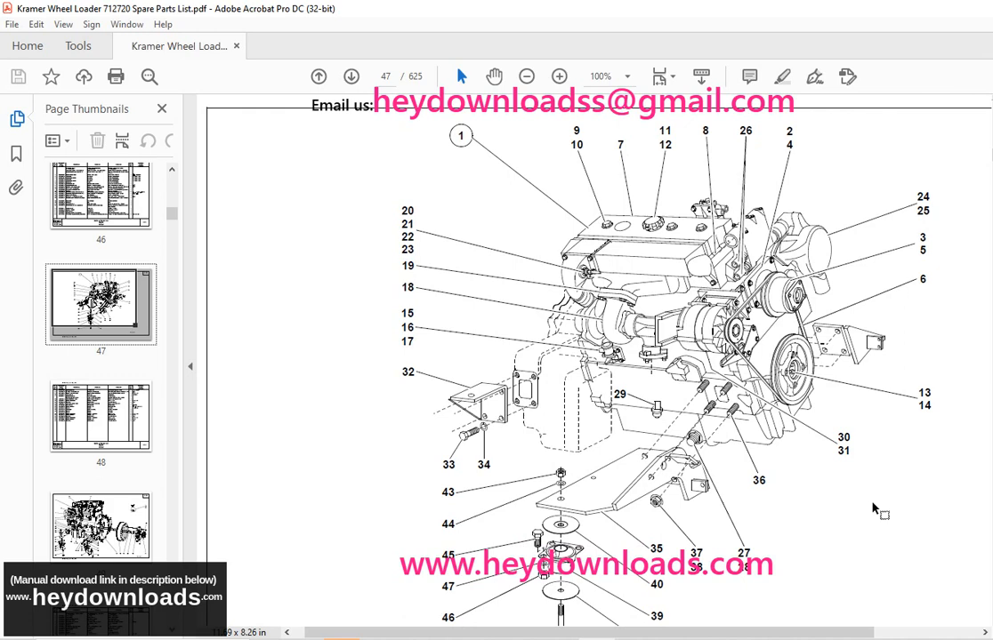
{"action": "scroll", "scroll_direction": "down", "scroll_amount": 3}
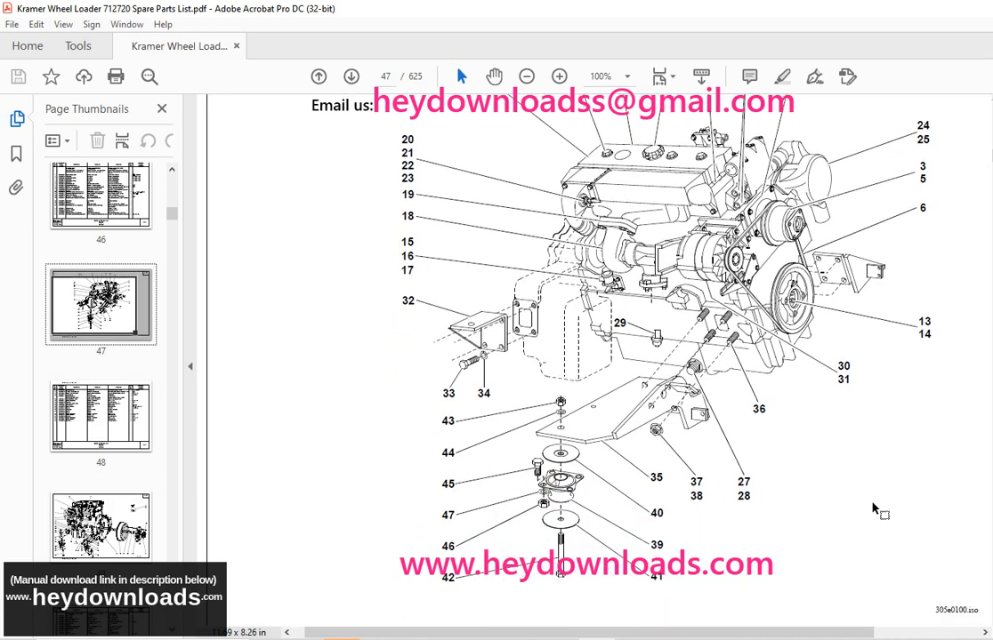
{"action": "scroll", "scroll_direction": "down", "scroll_amount": 3}
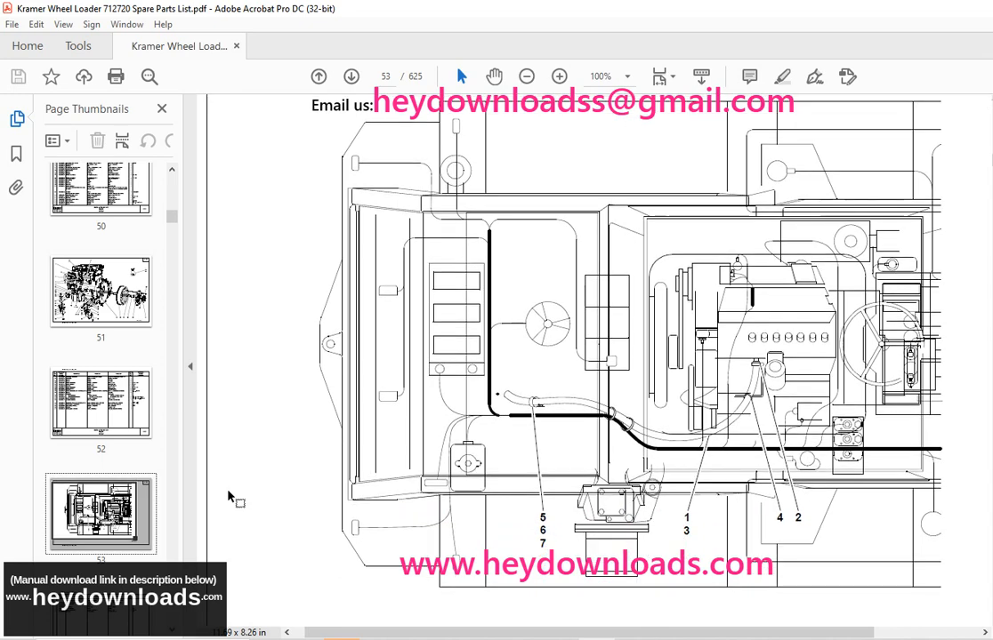
{"action": "scroll", "scroll_direction": "down", "scroll_amount": 3}
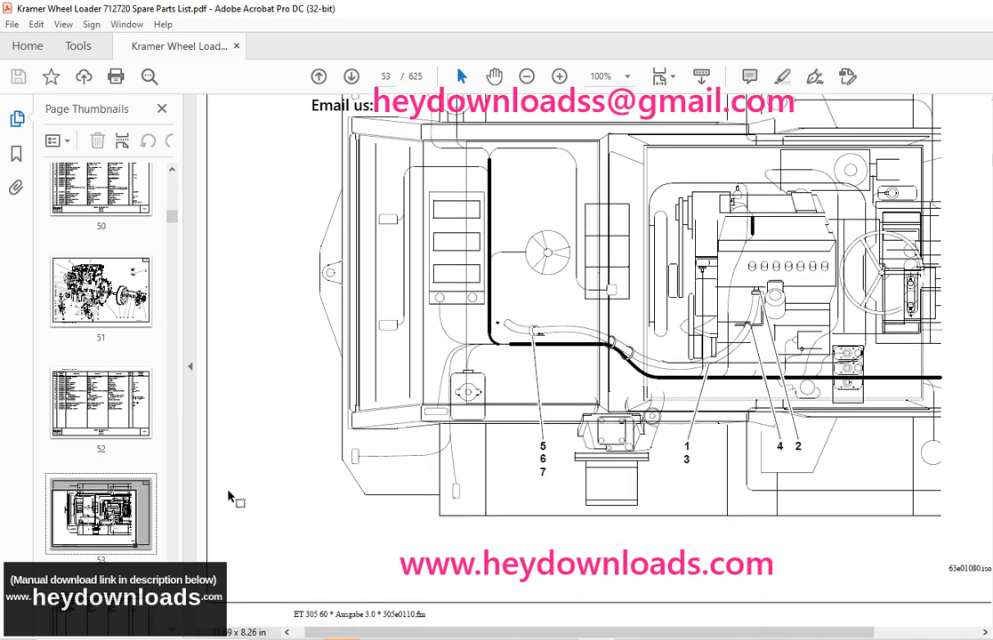
Advance past the engine and pedal diagrams to page 296's axle and differential drawing.
{"action": "left_click", "coordinate": [350, 76]}
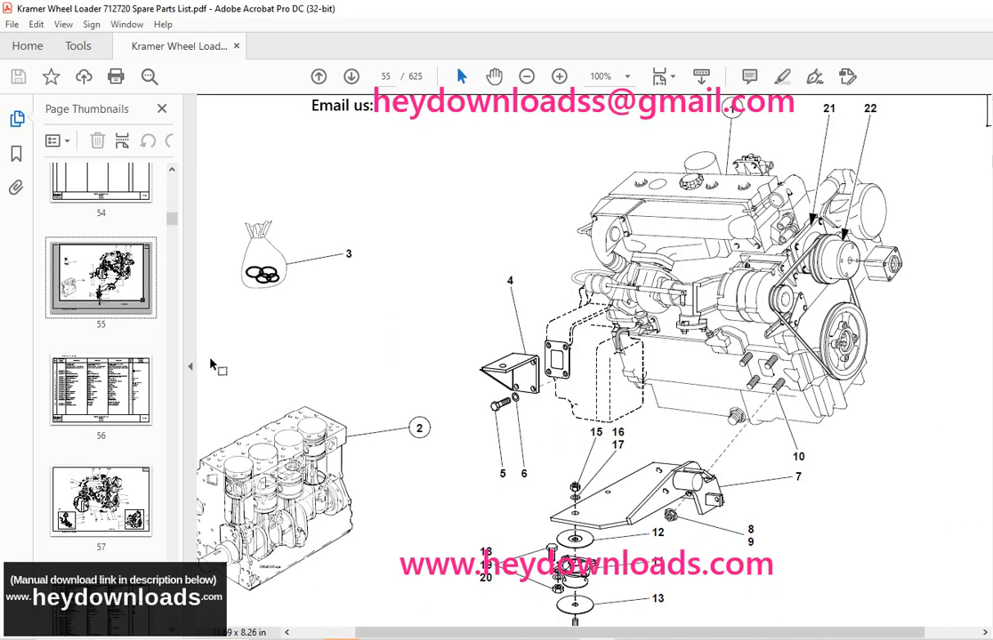
{"action": "scroll", "scroll_direction": "down", "scroll_amount": 3}
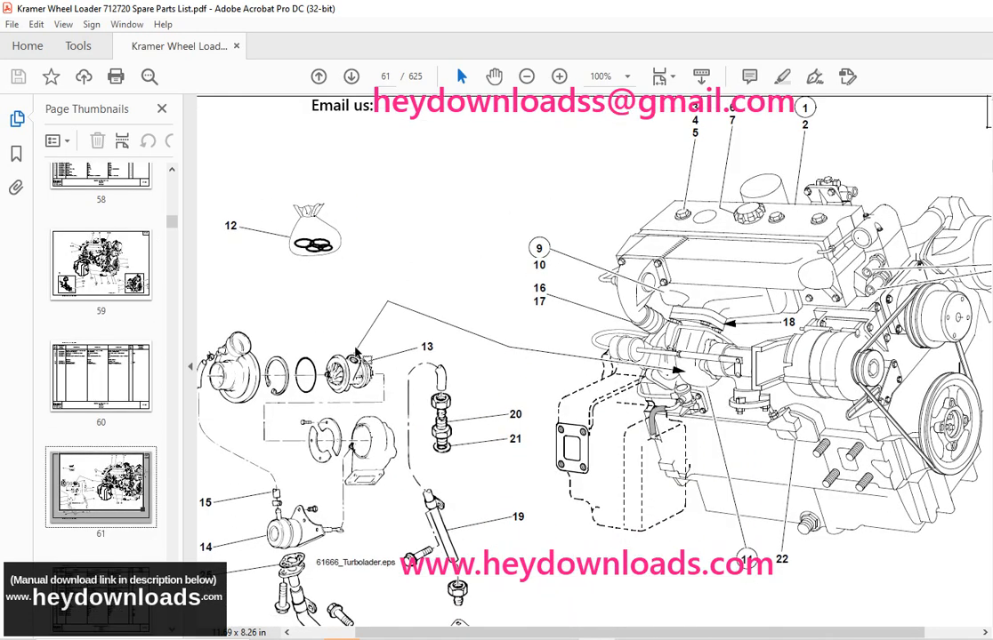
{"action": "scroll", "scroll_direction": "down", "scroll_amount": 3}
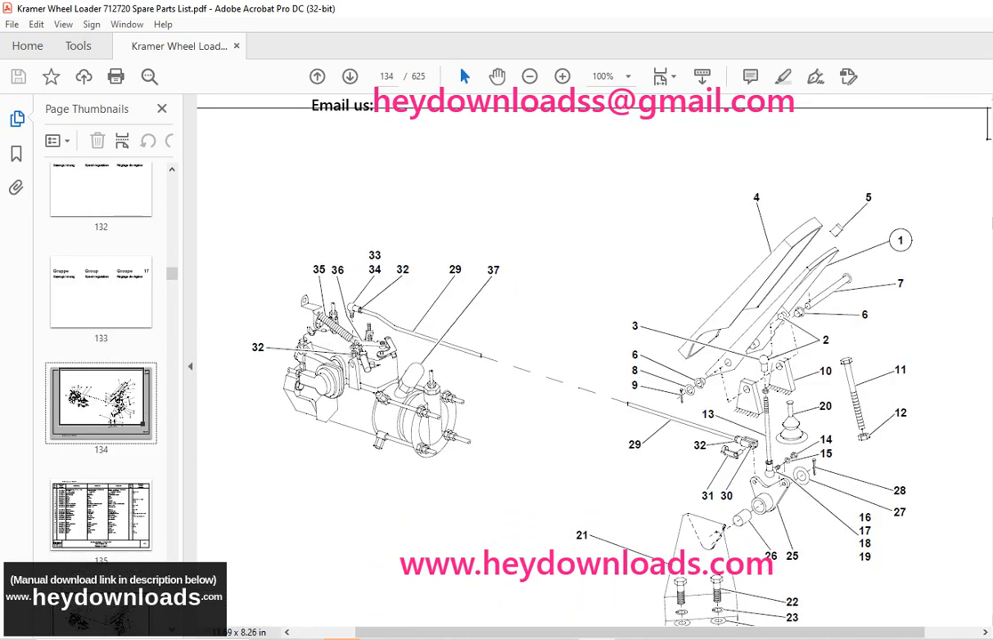
{"action": "scroll", "scroll_direction": "up", "scroll_amount": 3}
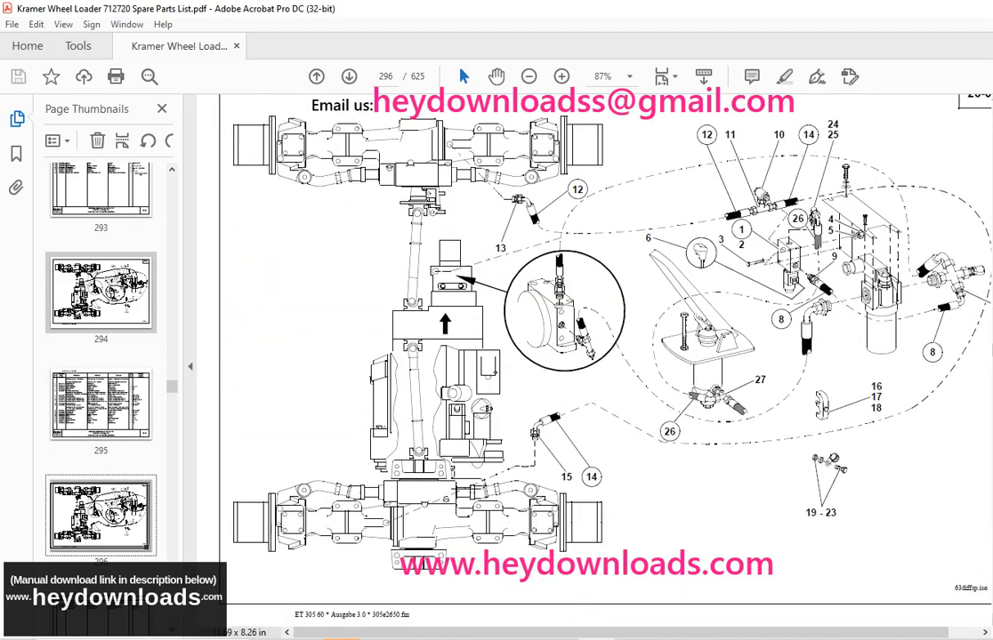
Move past the page 394 dashboard diagram to the page 395 electrical parts table.
{"action": "left_click", "coordinate": [349, 76]}
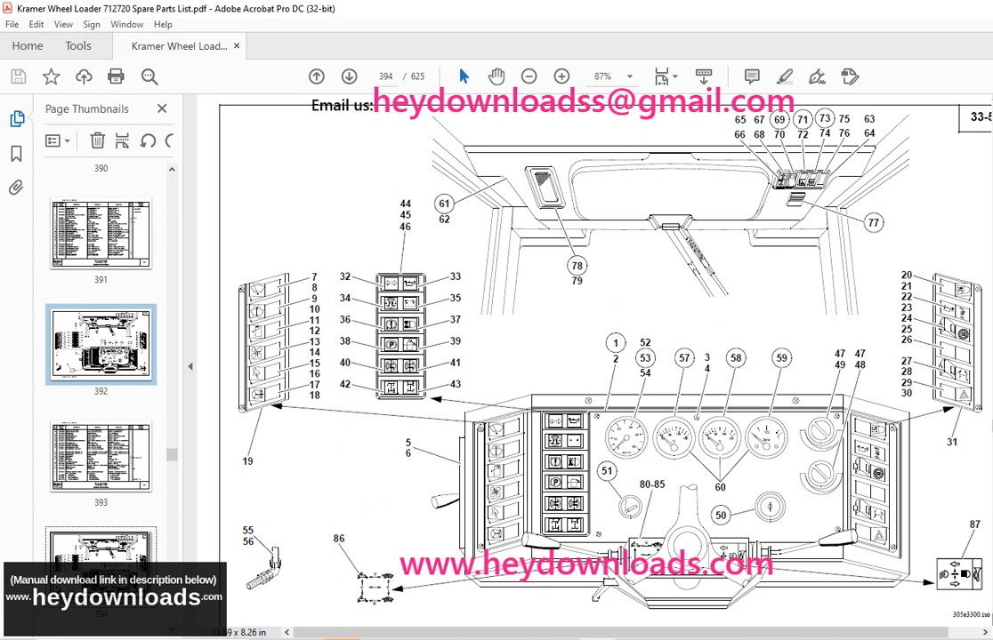
{"action": "left_click", "coordinate": [348, 76]}
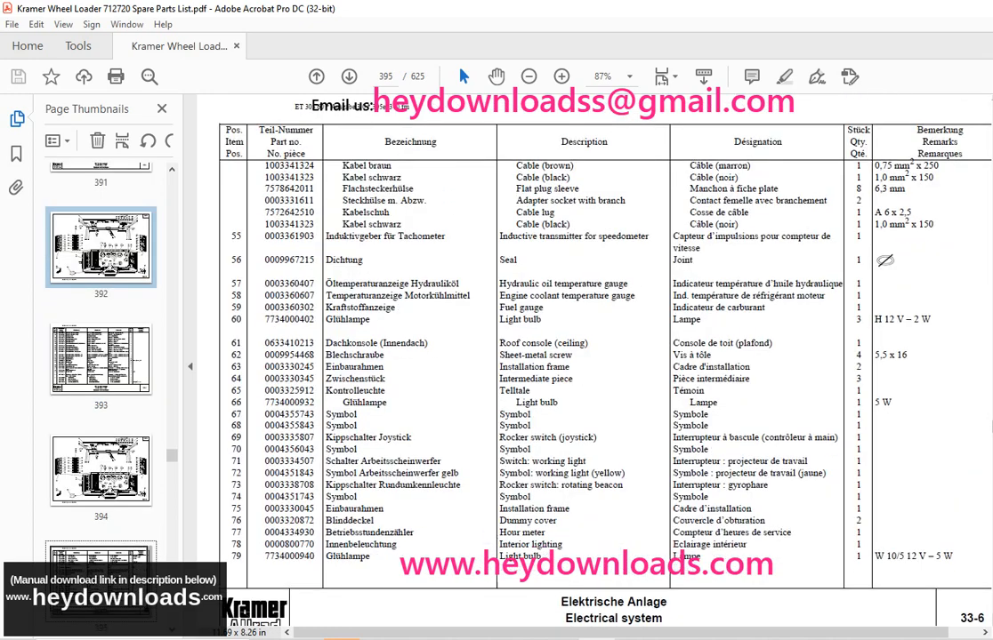